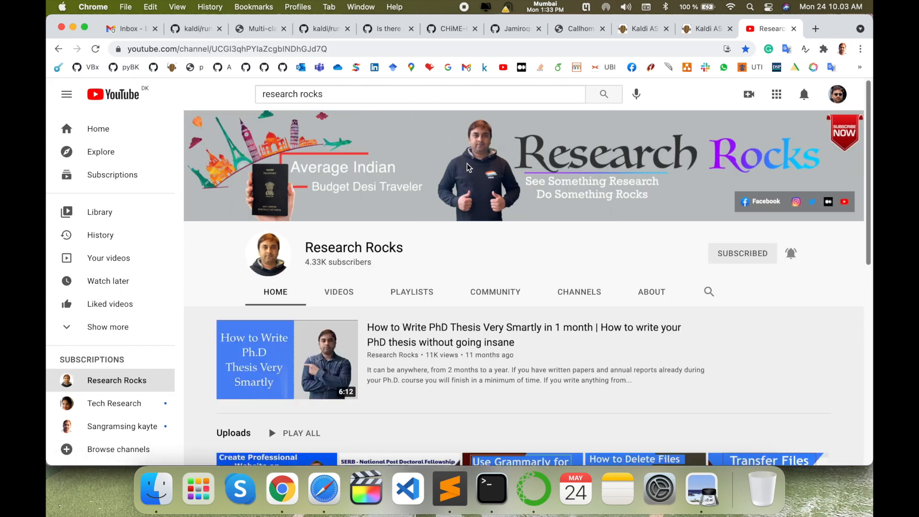
Search Google for 'Miniconda' in a new tab and open the Conda documentation result
click(814, 28)
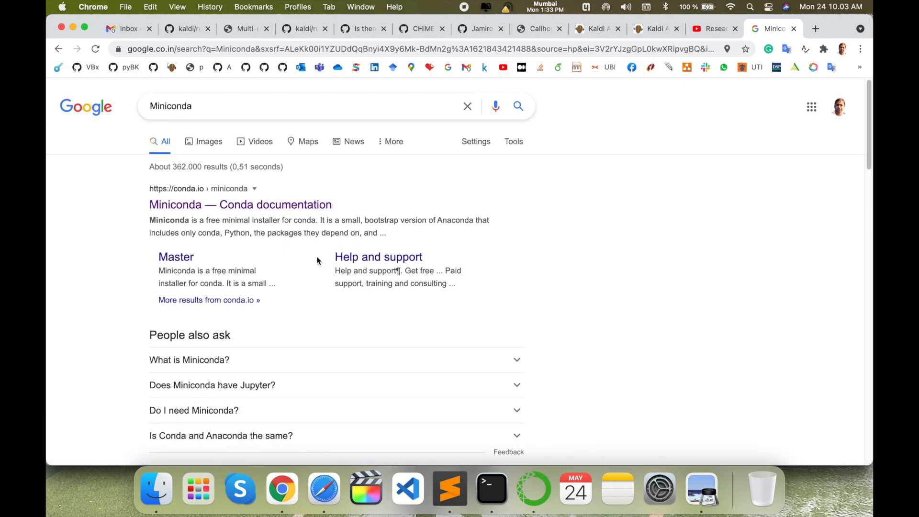
click(241, 204)
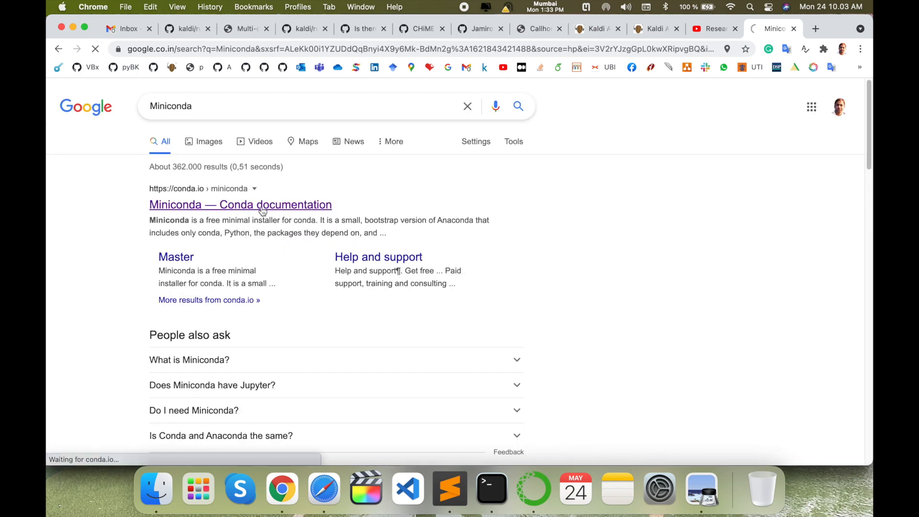
Scroll the Miniconda docs page past the Windows installers to the MacOSX installers table
click(240, 205)
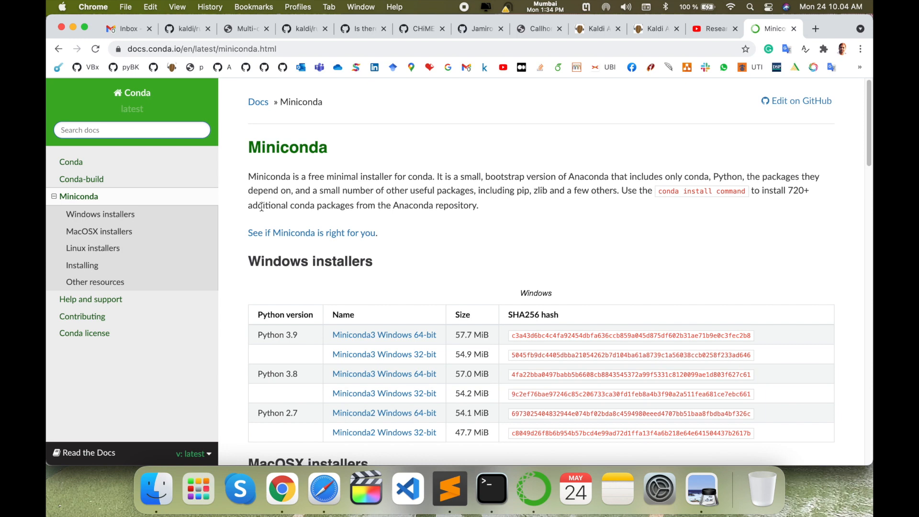
mouse_move(259, 292)
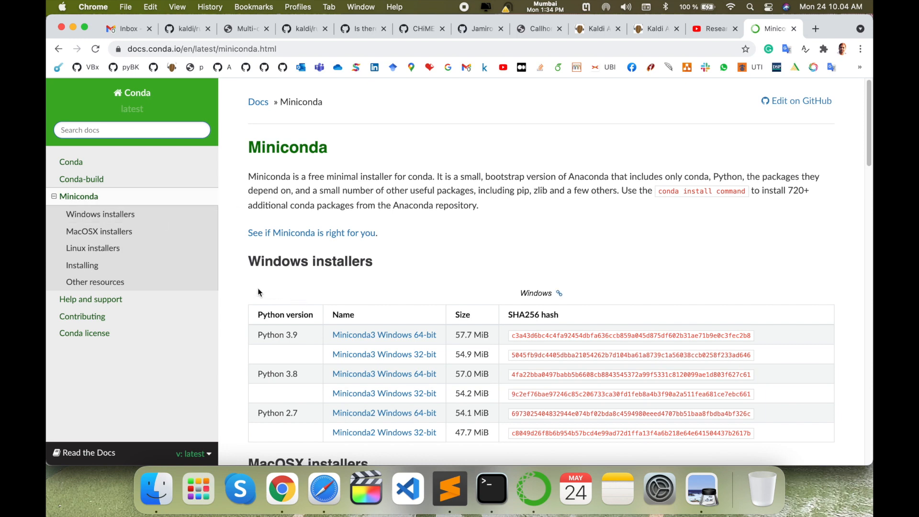
scroll(down, 3)
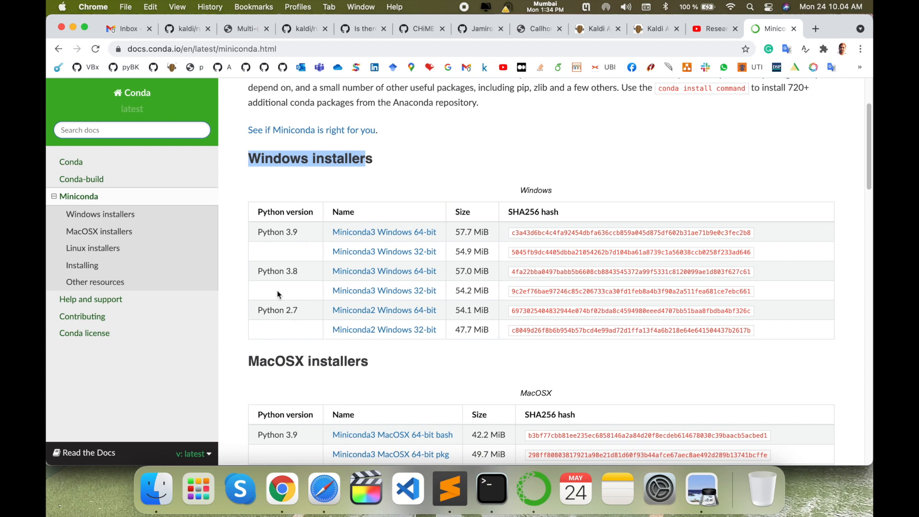
mouse_move(295, 309)
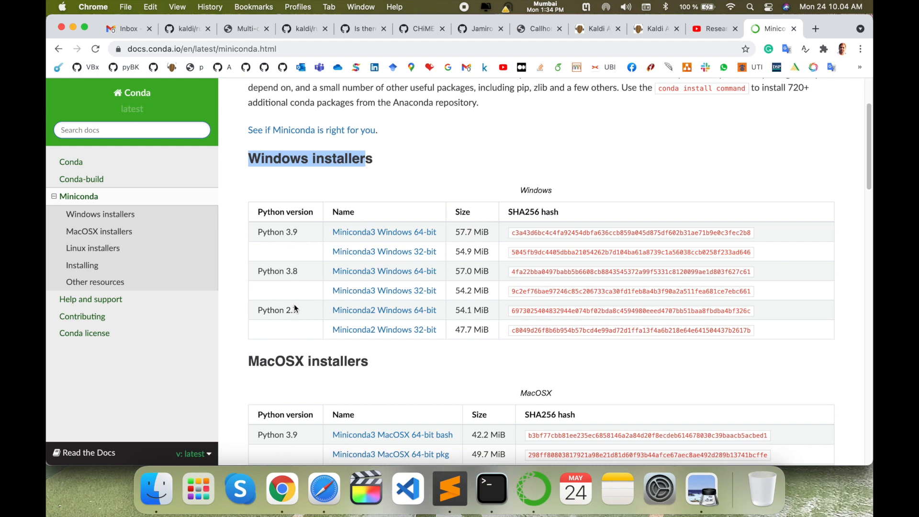
mouse_move(425, 244)
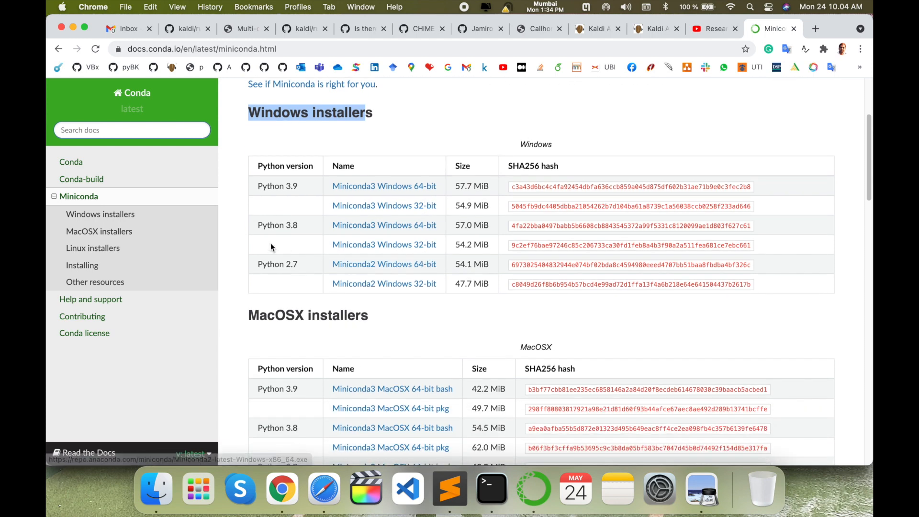
scroll(down, 3)
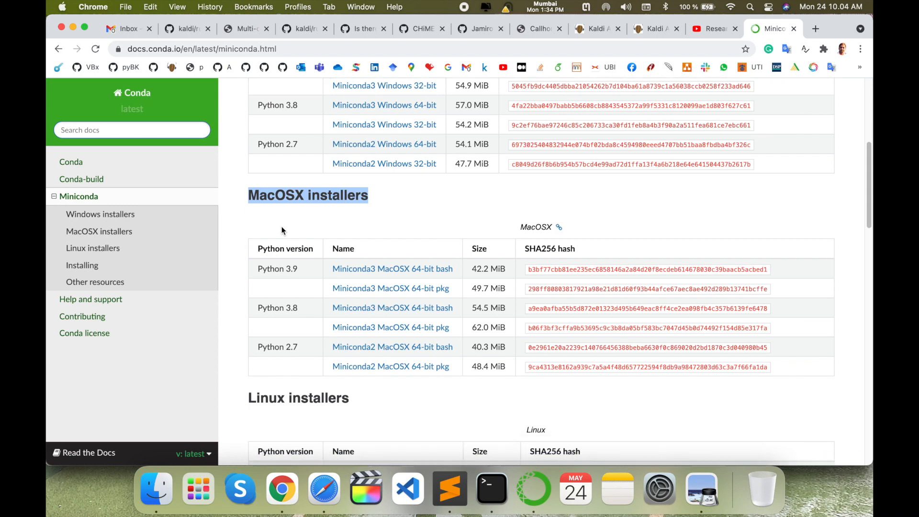
scroll(down, 3)
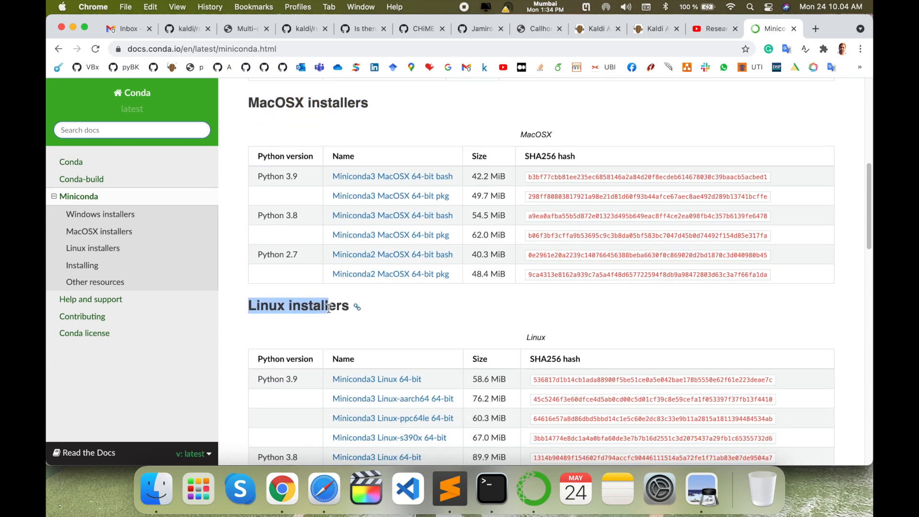
scroll(up, 3)
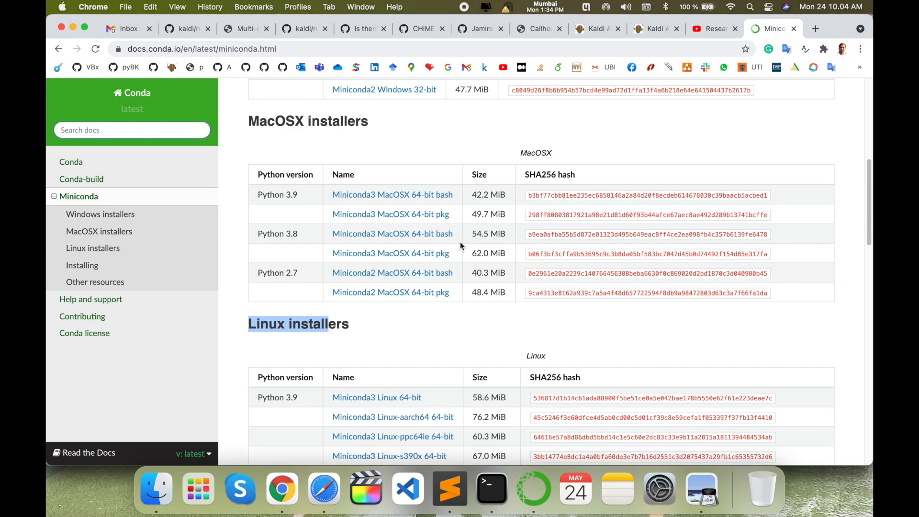
mouse_move(295, 250)
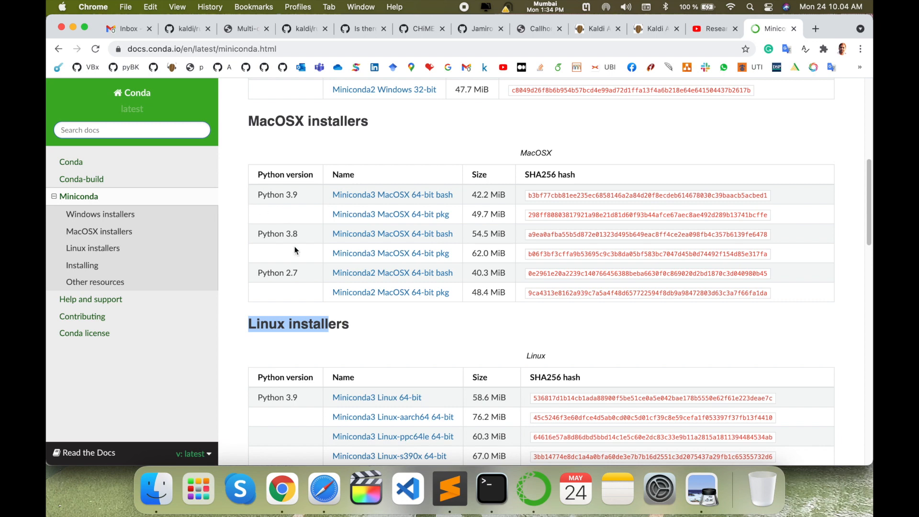
Launch a terminal for the Speech environment from Anaconda Navigator's Environments list
click(532, 487)
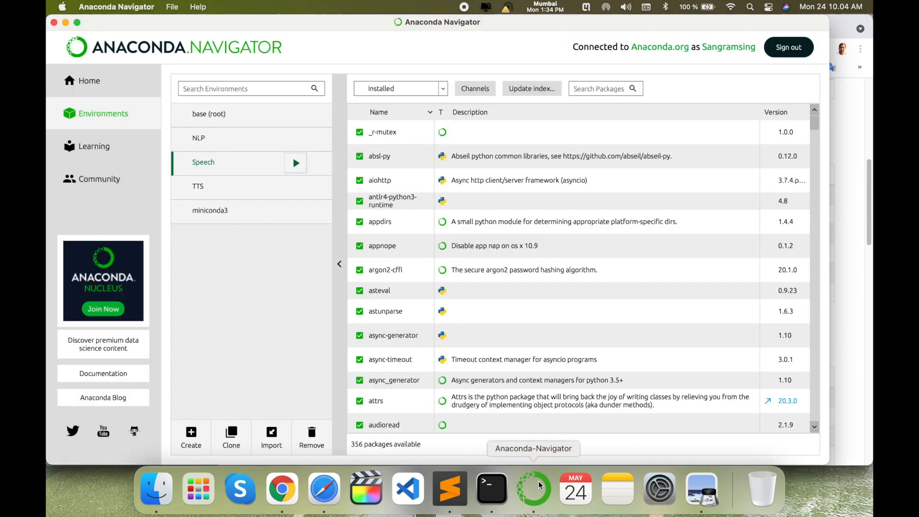
mouse_move(281, 172)
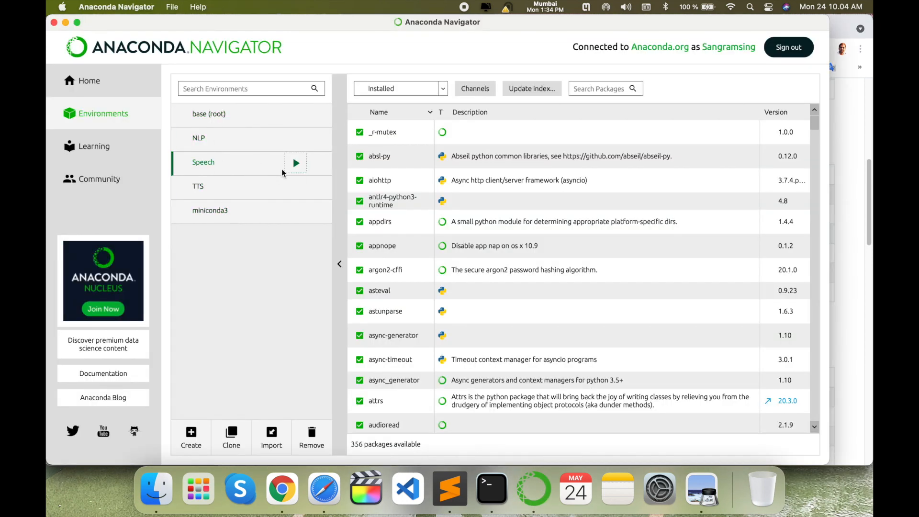
click(295, 163)
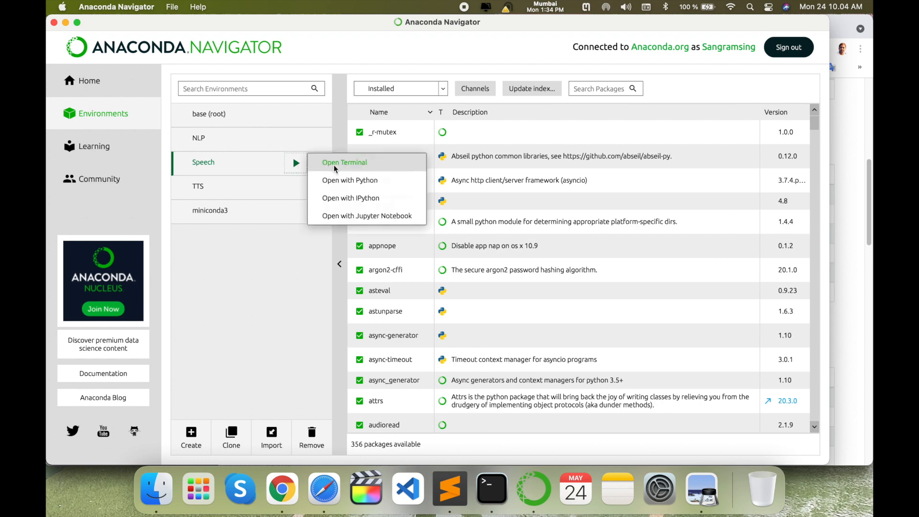
click(344, 162)
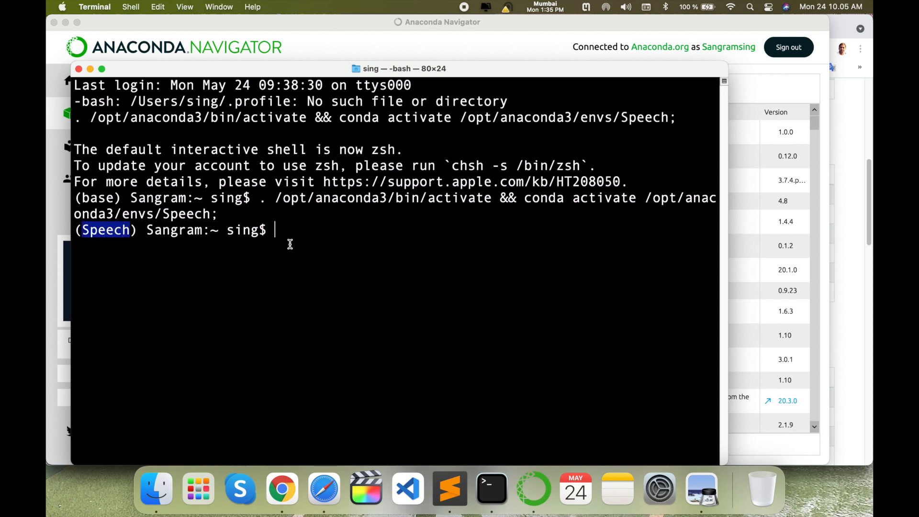
Run 'python -V' to confirm the Speech environment uses Python 3.8
text(python -V)
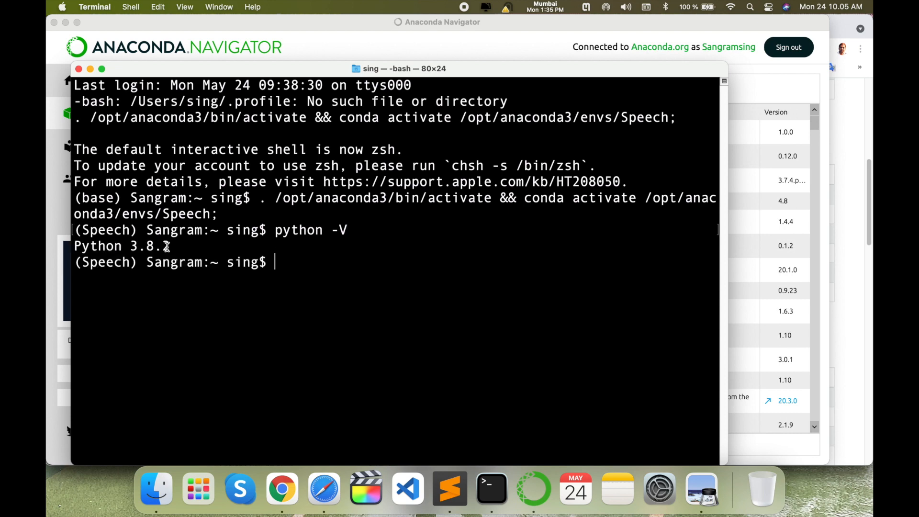
Download the Python 3.8 'Miniconda3 MacOSX 64-bit pkg' and open it from the download bar
click(281, 487)
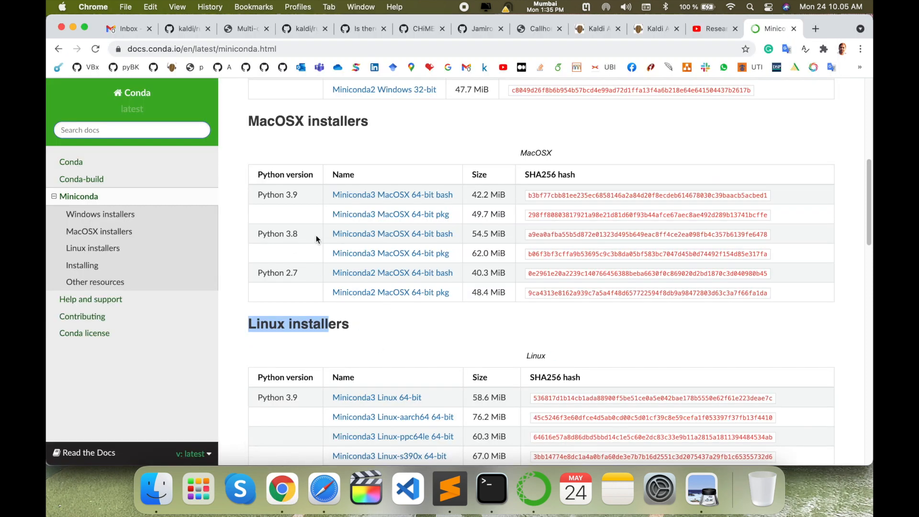
mouse_move(362, 240)
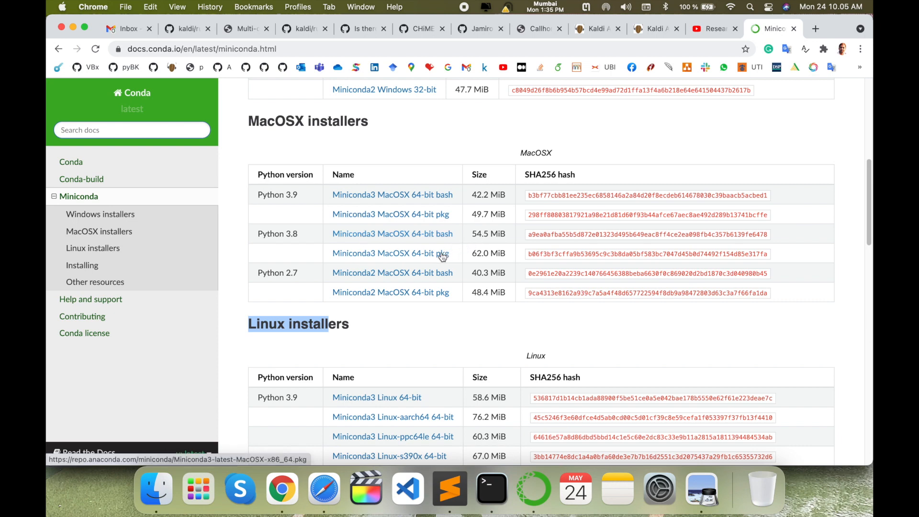
click(391, 253)
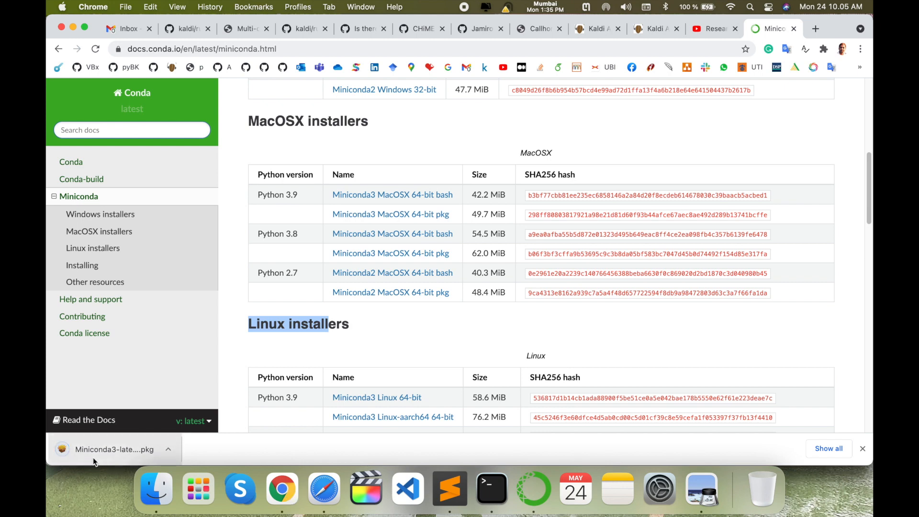
click(113, 449)
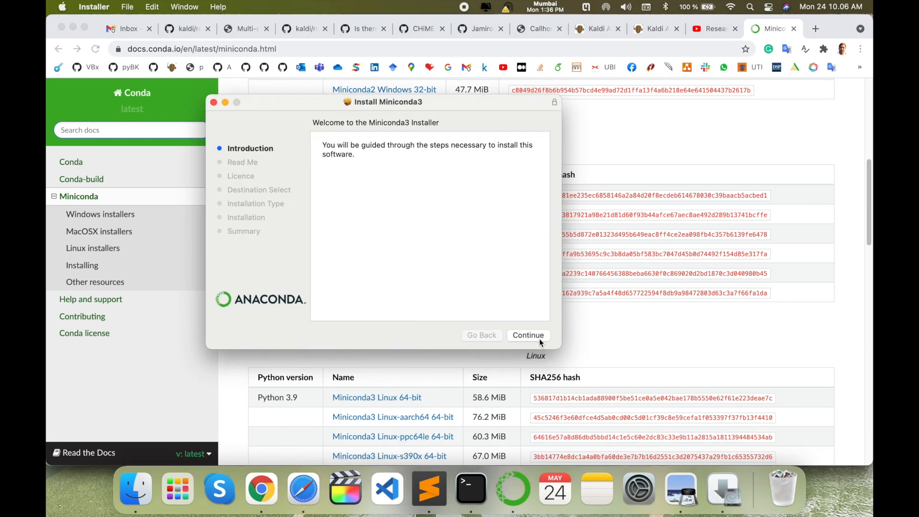
Continue past Introduction and Read Me, choose 'Install for me only', and click Install
click(527, 335)
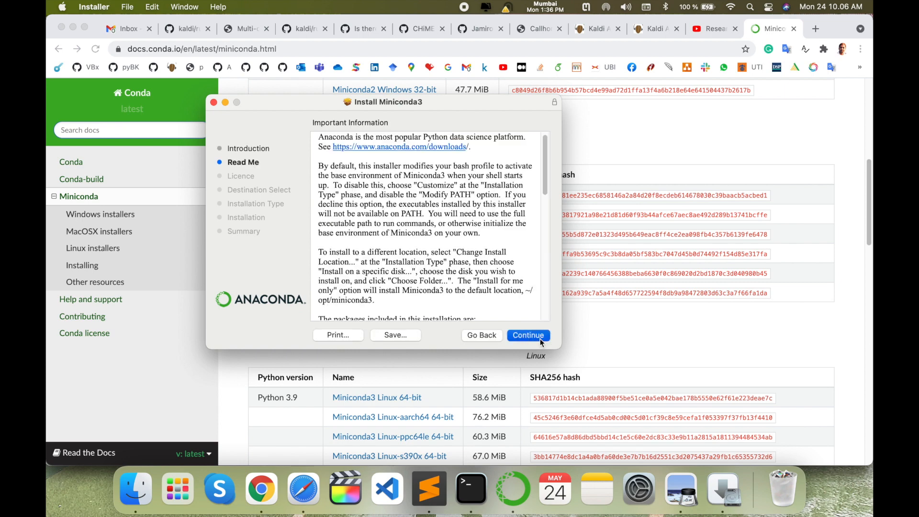
click(527, 335)
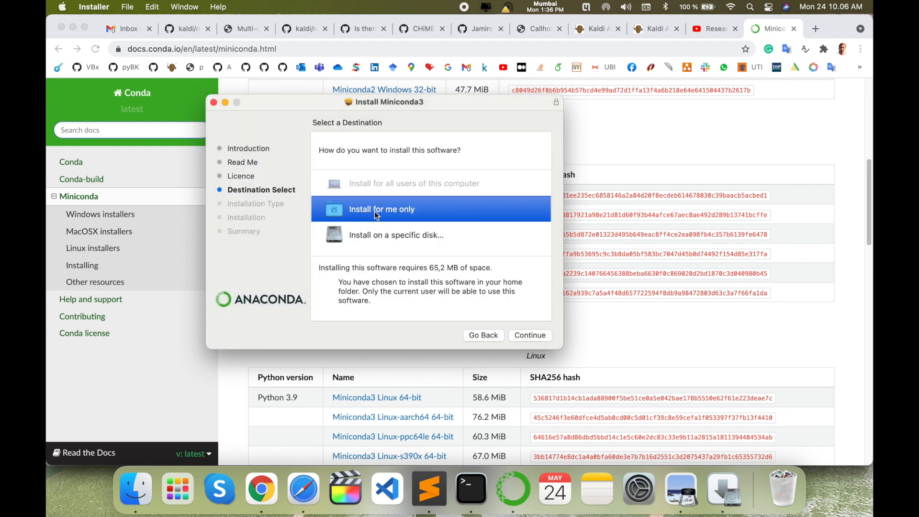
mouse_move(318, 270)
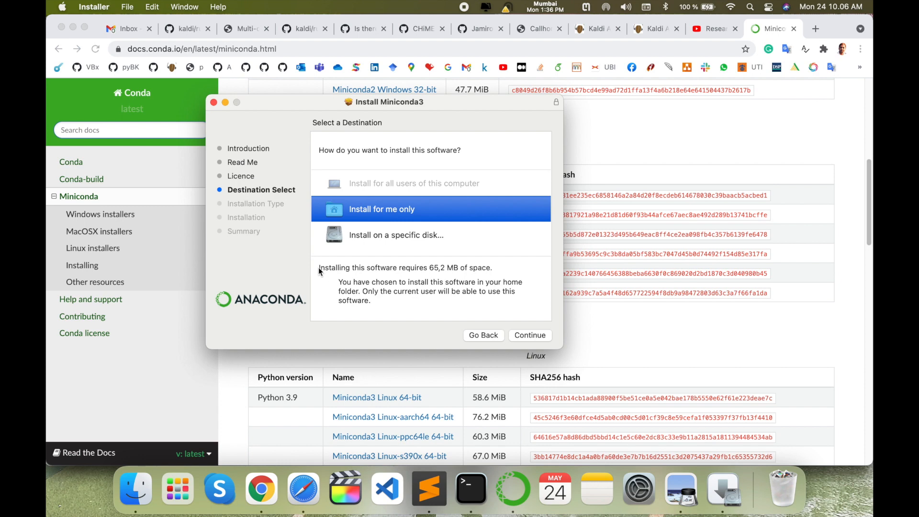
mouse_move(448, 271)
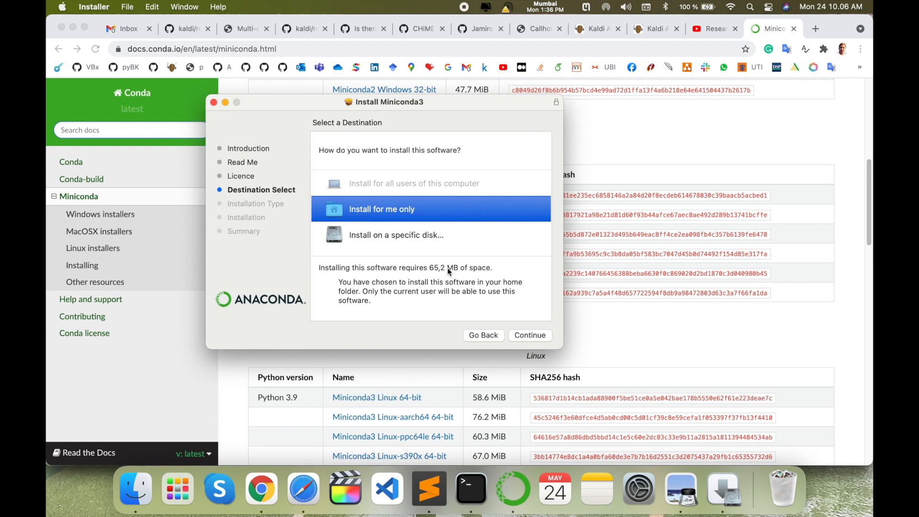
click(529, 334)
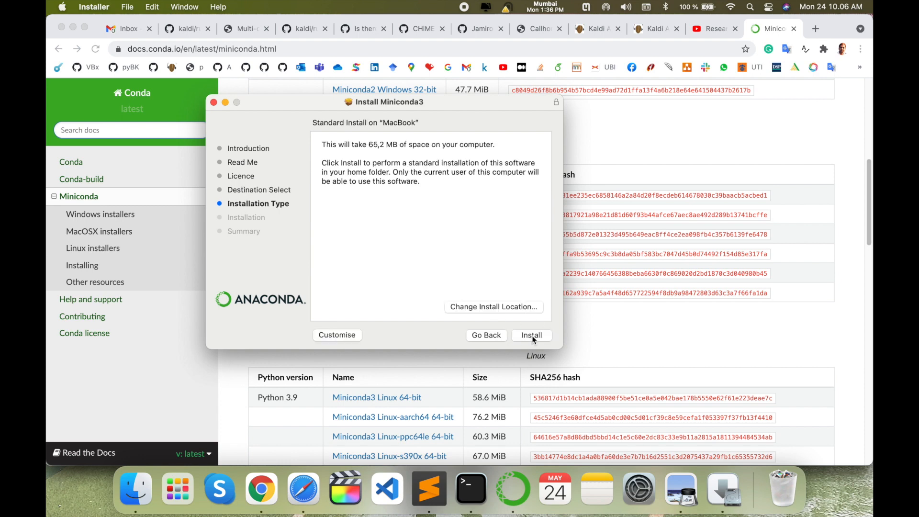
click(530, 335)
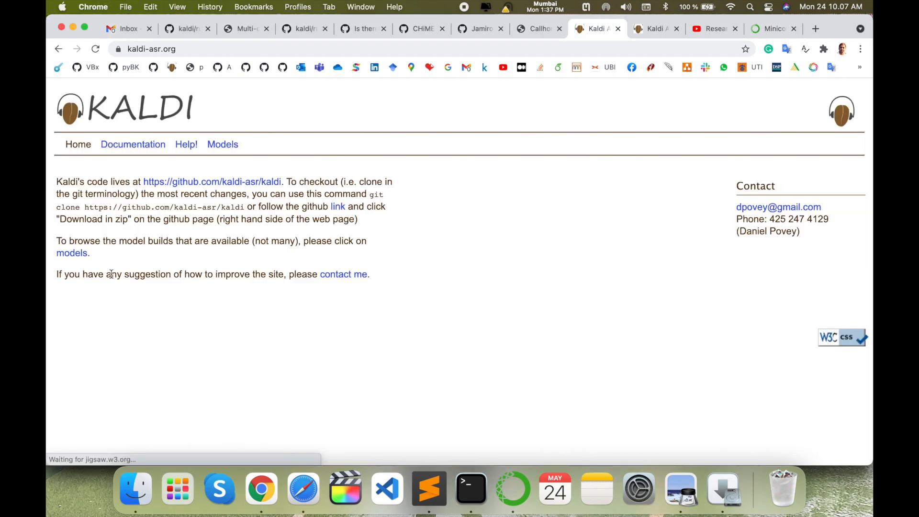
mouse_move(270, 311)
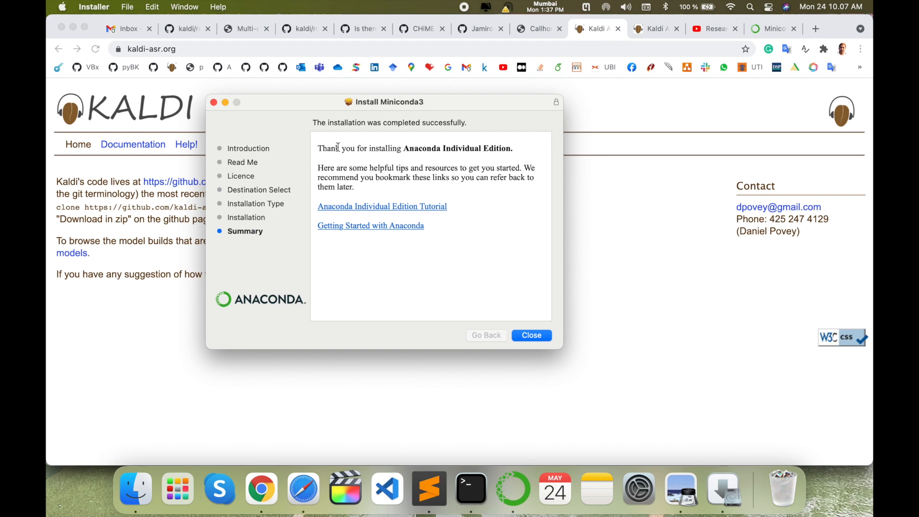
Close the installer summary and move the Miniconda3 package to the Bin
click(530, 335)
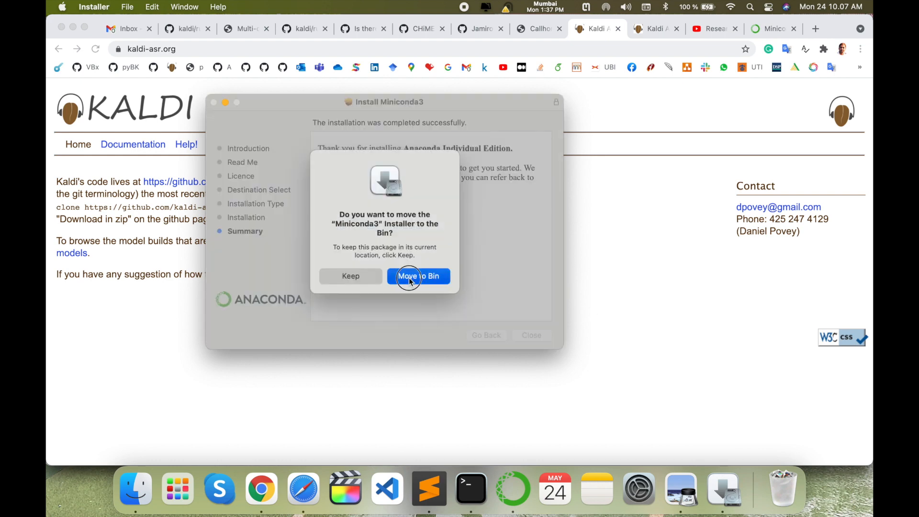
click(418, 276)
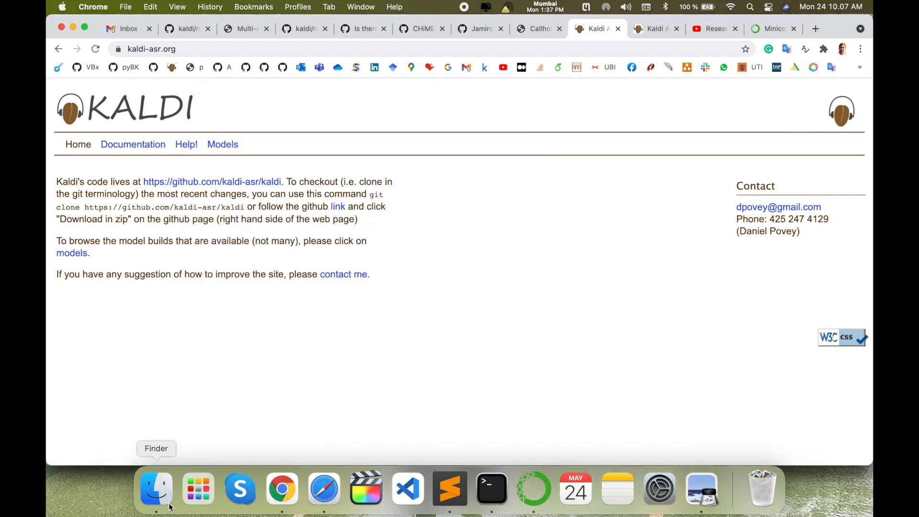
Browse opt > miniconda3 from the home folder in Finder, then go back home
click(156, 487)
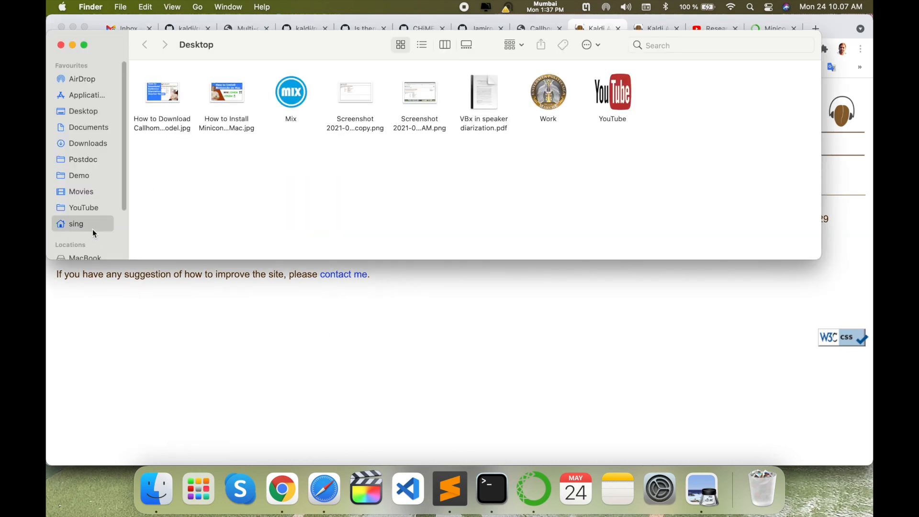
click(75, 223)
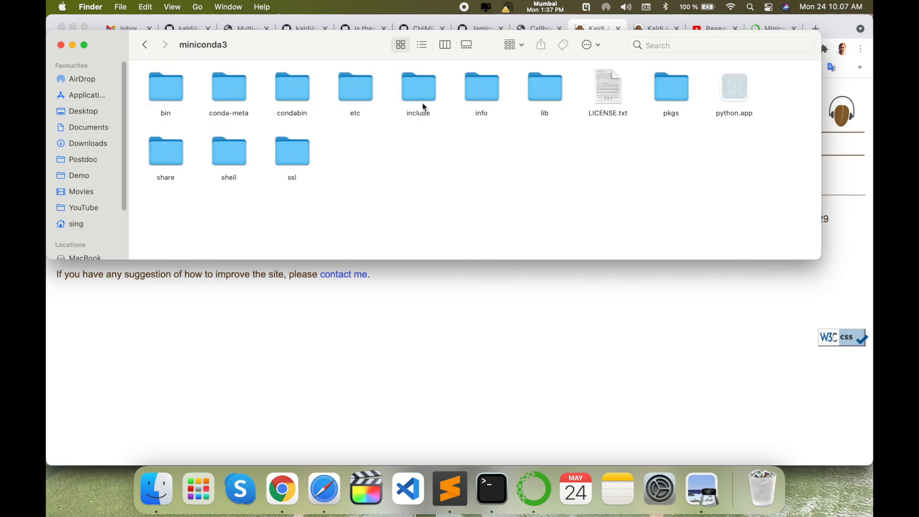
click(144, 45)
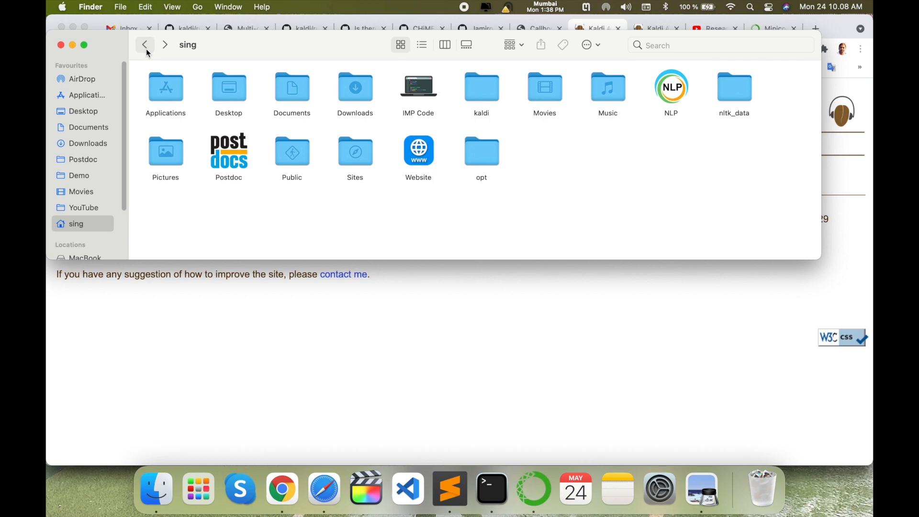
mouse_move(439, 274)
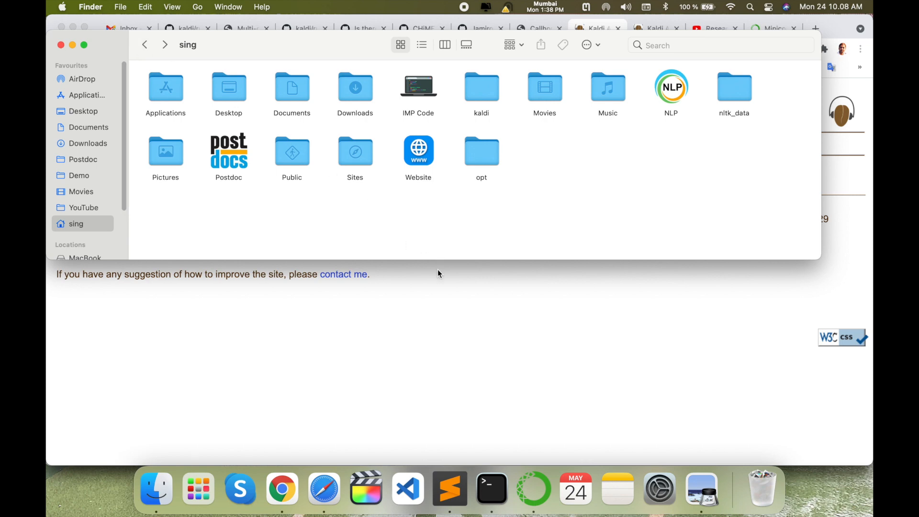